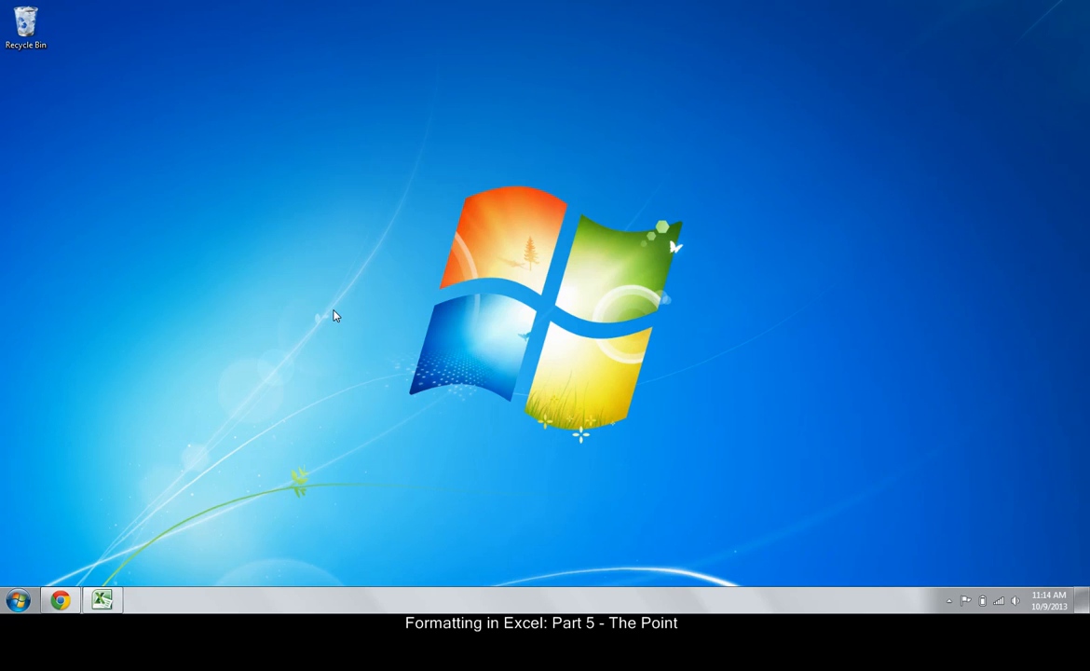
mouse_move(103, 600)
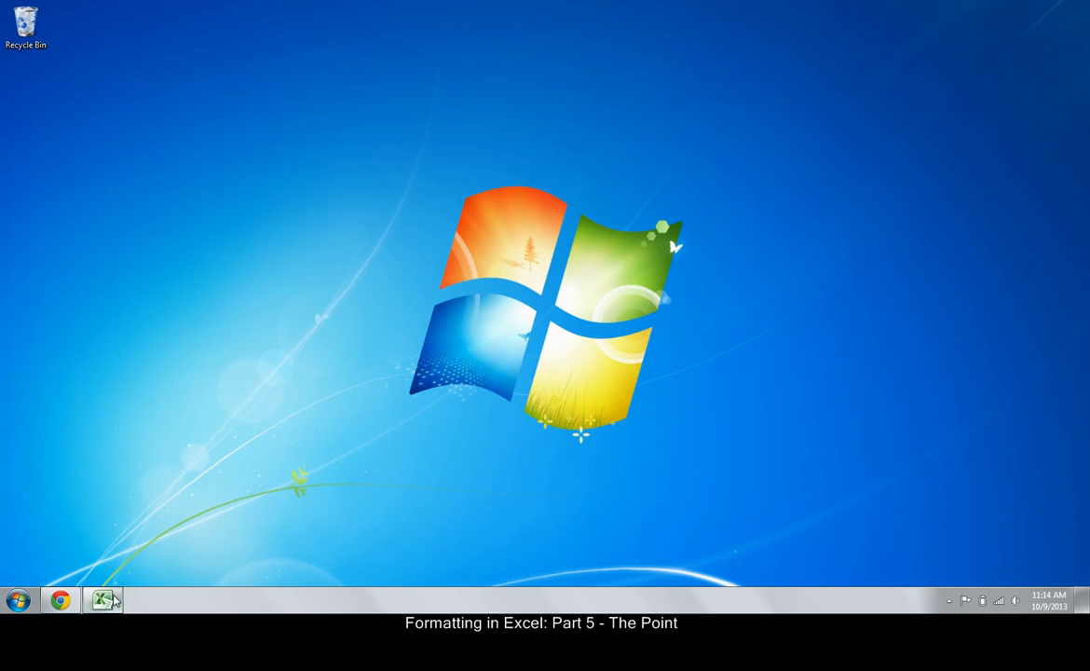
- Merge and center the 'Lemonade Stand Sales' and 'Month of June 2013' titles across columns A to E
left_click(104, 598)
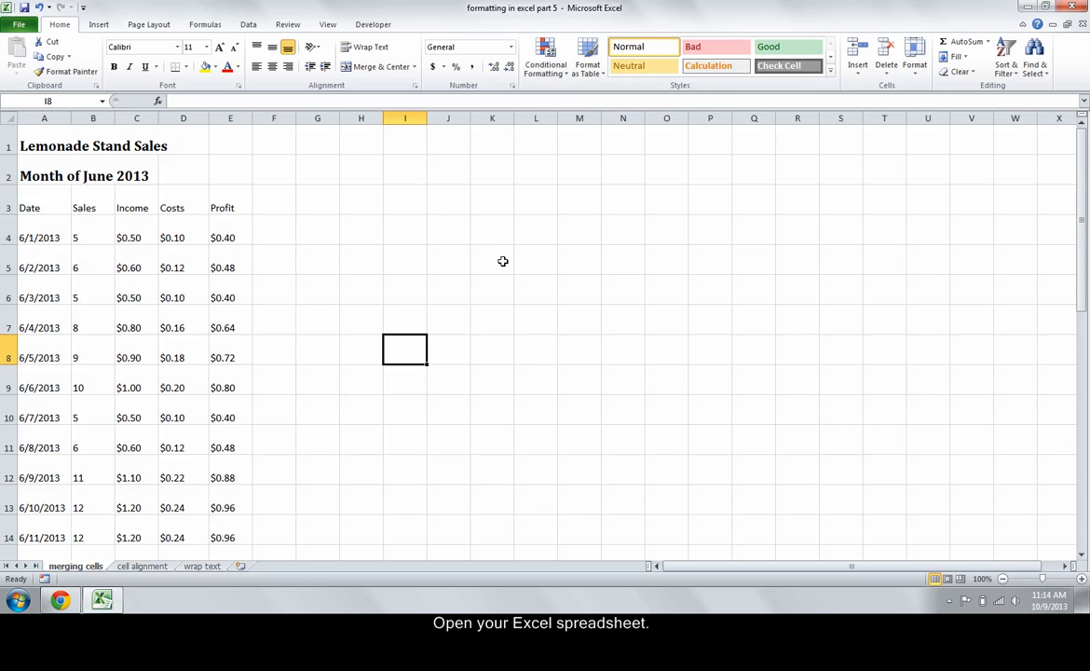
mouse_move(350, 156)
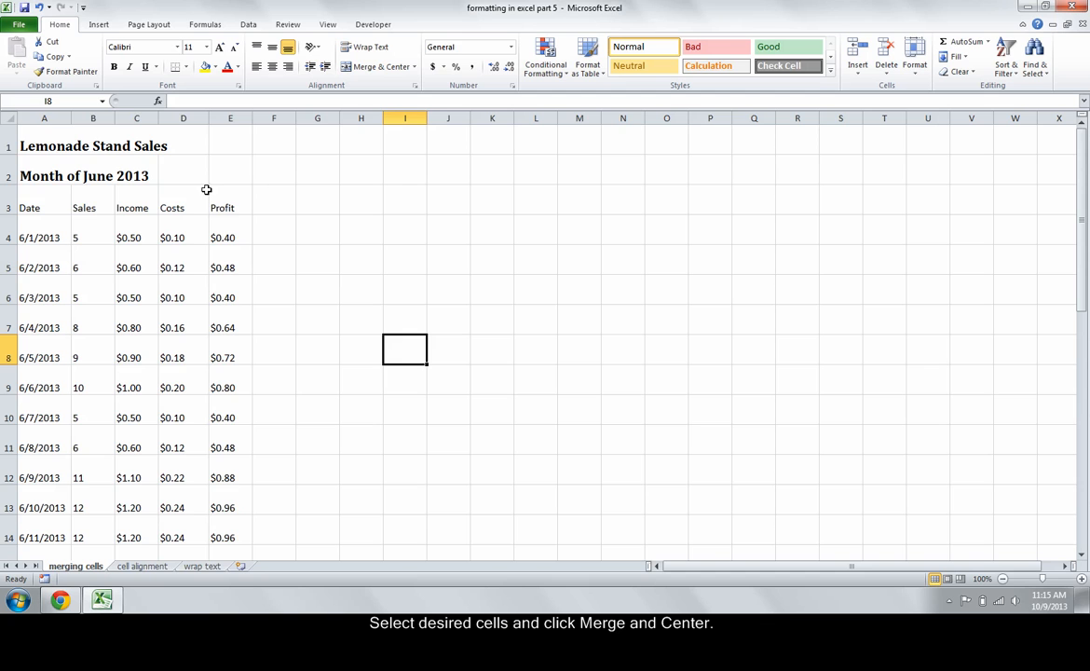
left_click(377, 67)
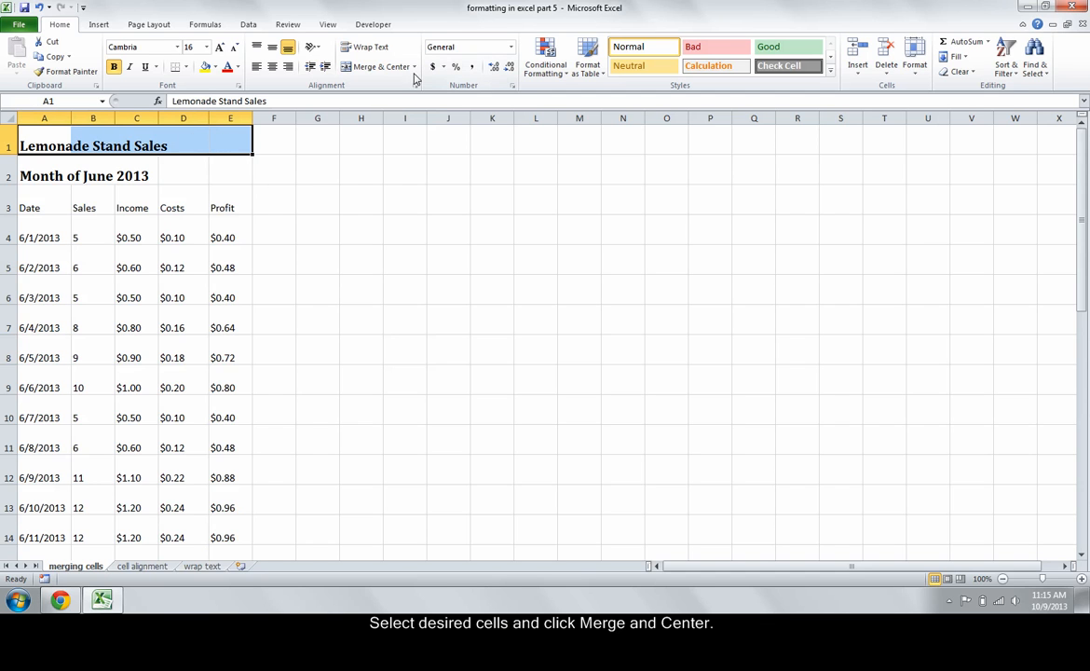
left_click(377, 67)
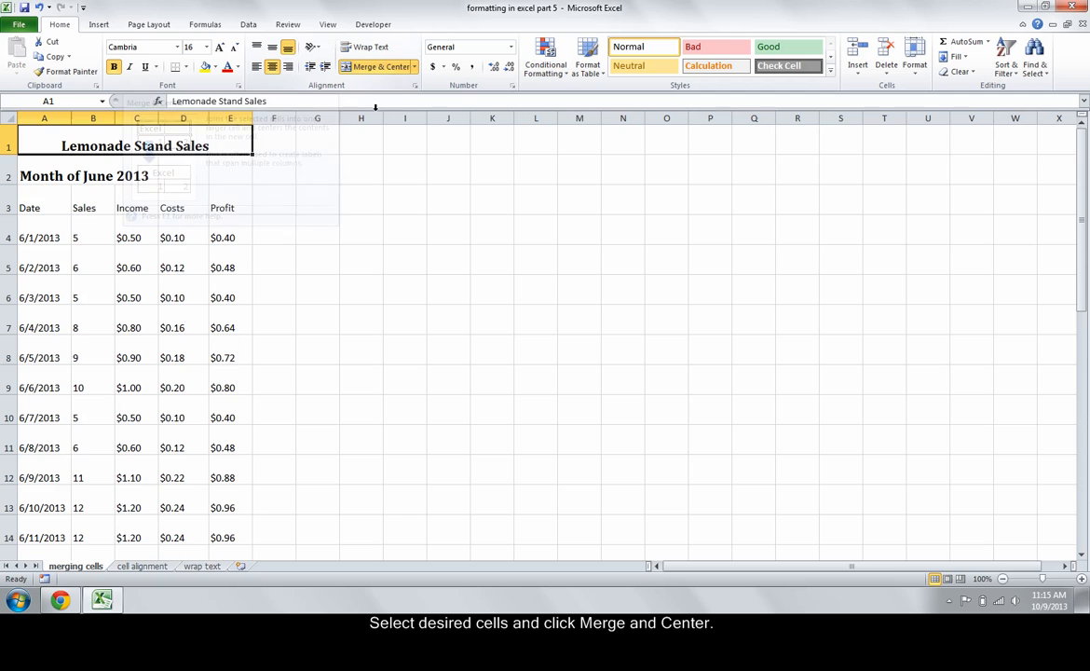
left_click(378, 67)
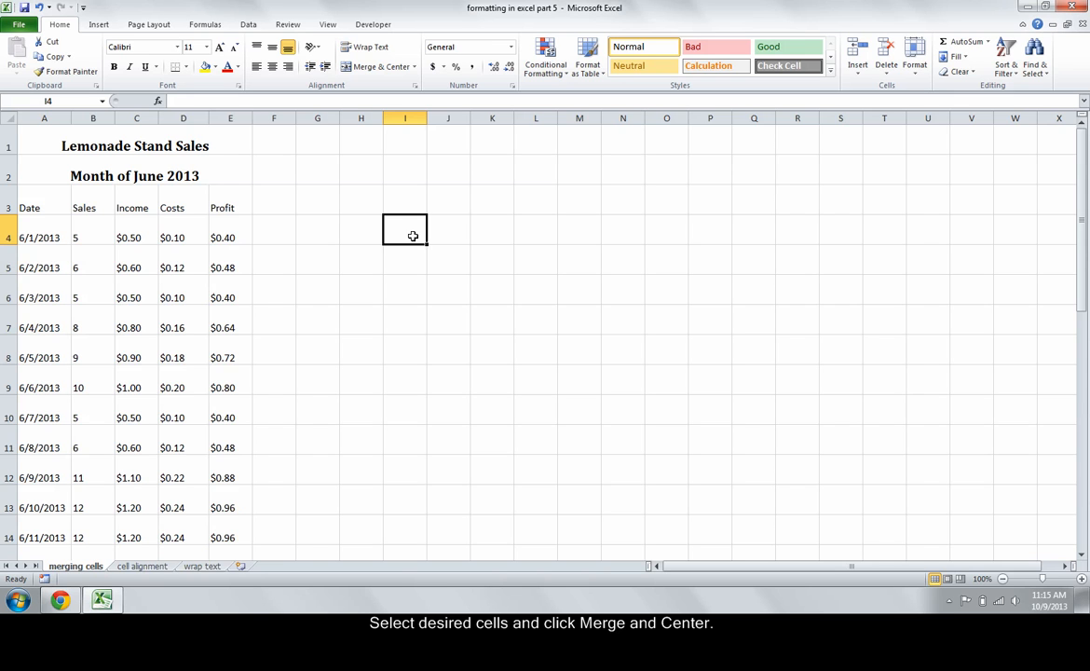
mouse_move(264, 216)
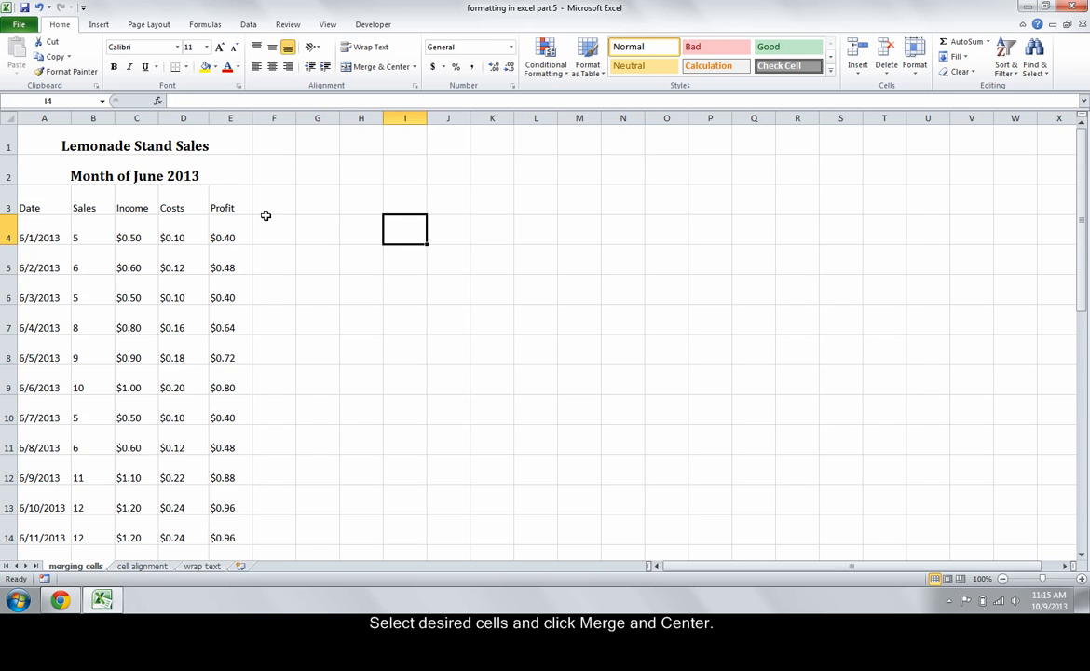
left_click(141, 566)
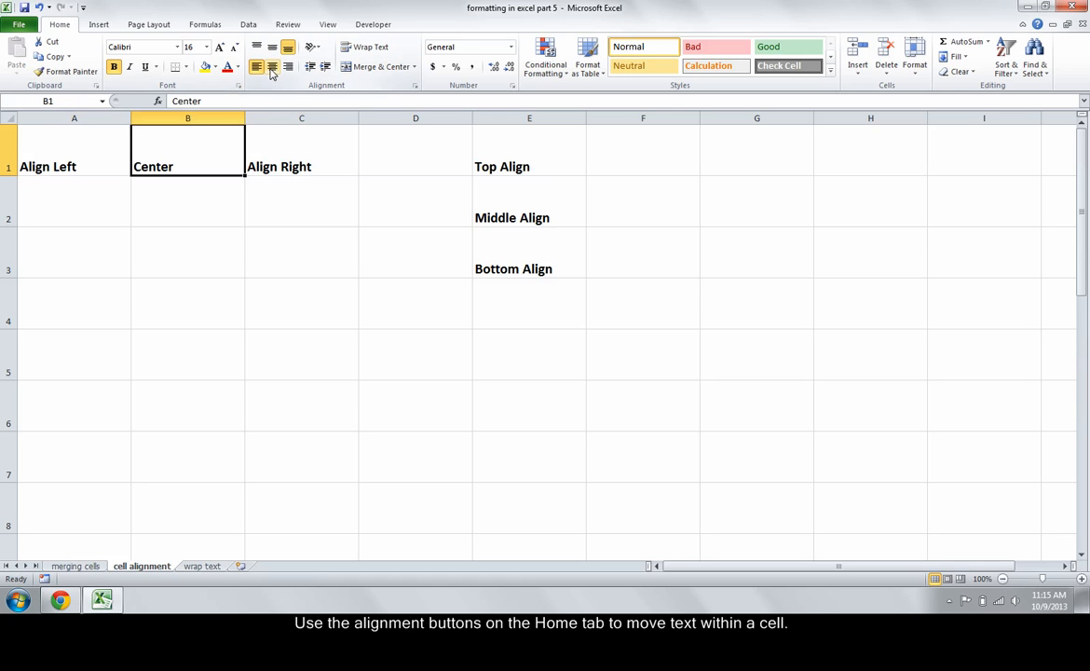
- Center the 'Center' label in B1 and right-align 'Align Right' in C1
left_click(271, 67)
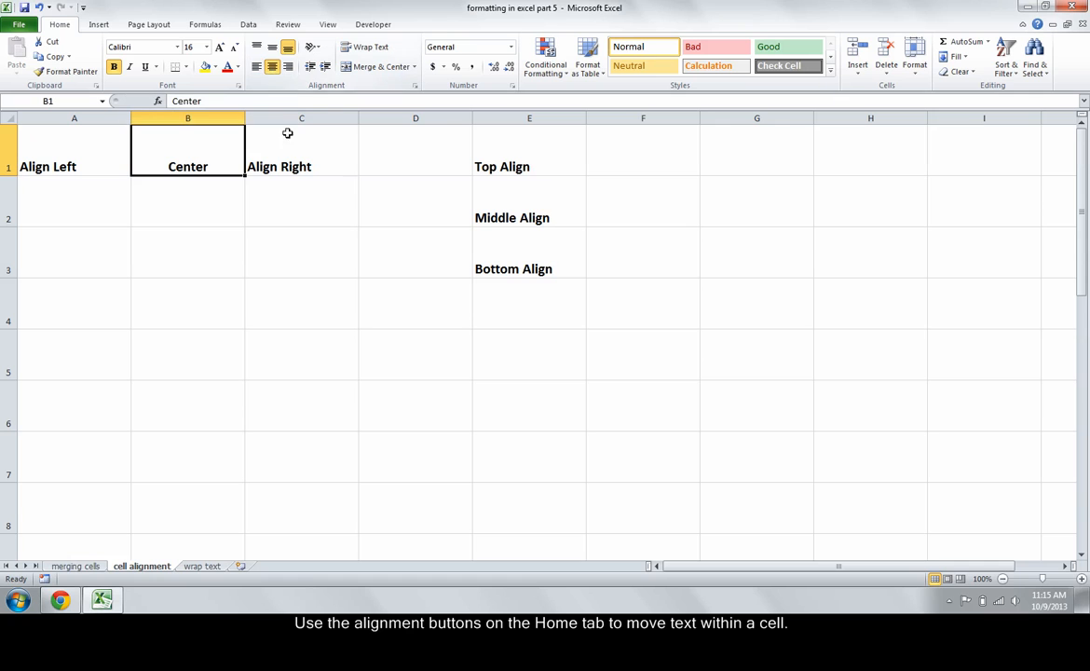
left_click(301, 153)
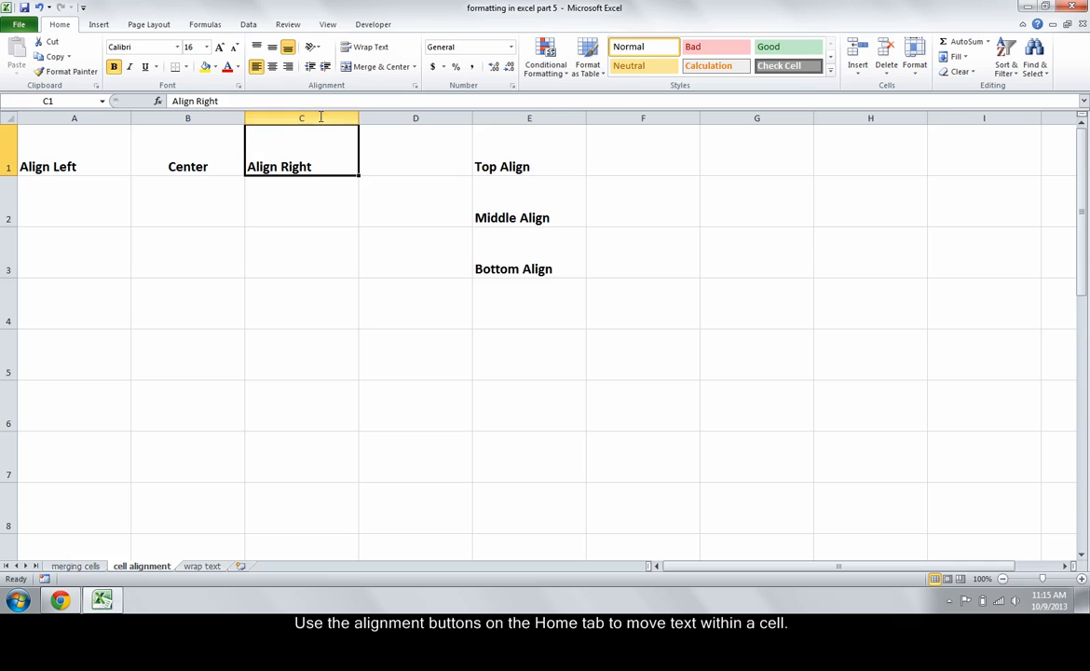
left_click(272, 67)
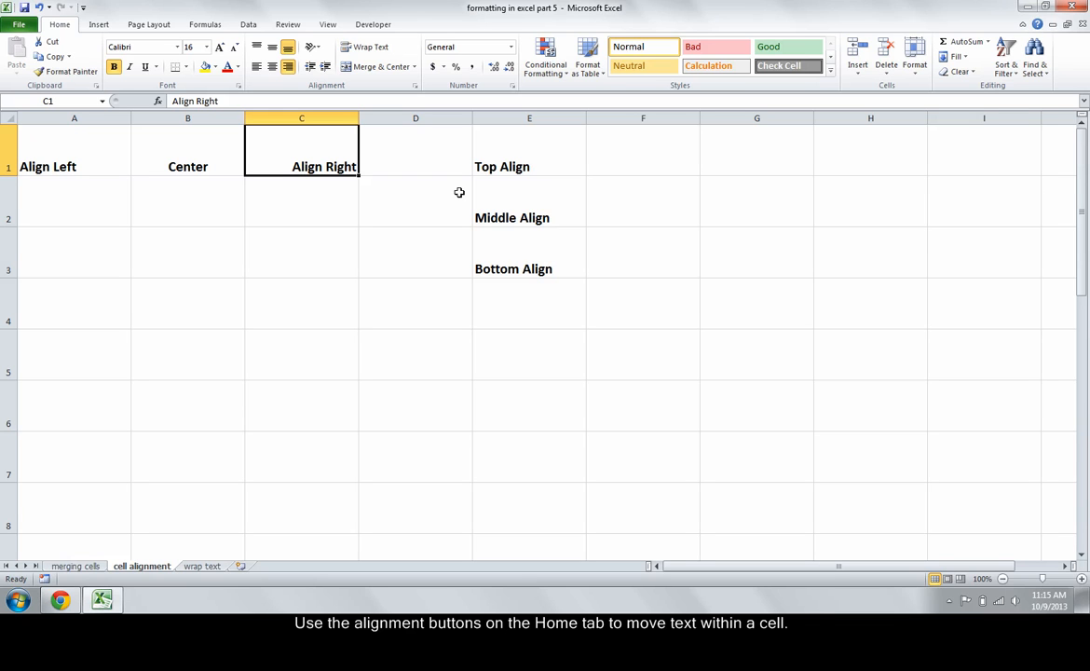
mouse_move(479, 192)
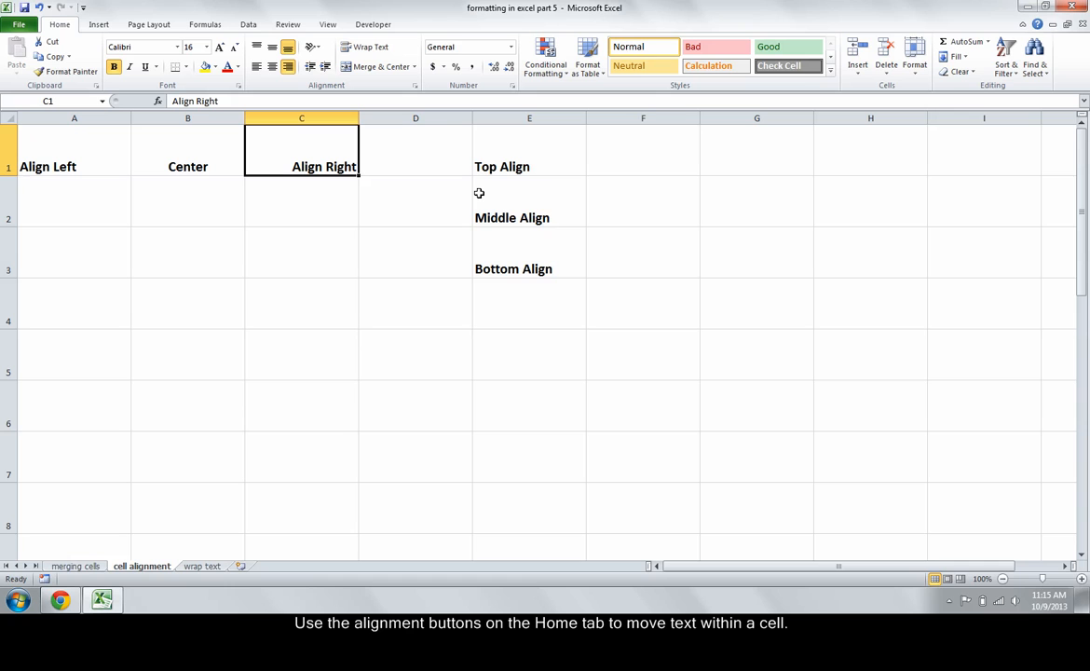
- Top-align 'Top Align' in E1 and middle-align 'Middle Align' in E2
left_click(529, 166)
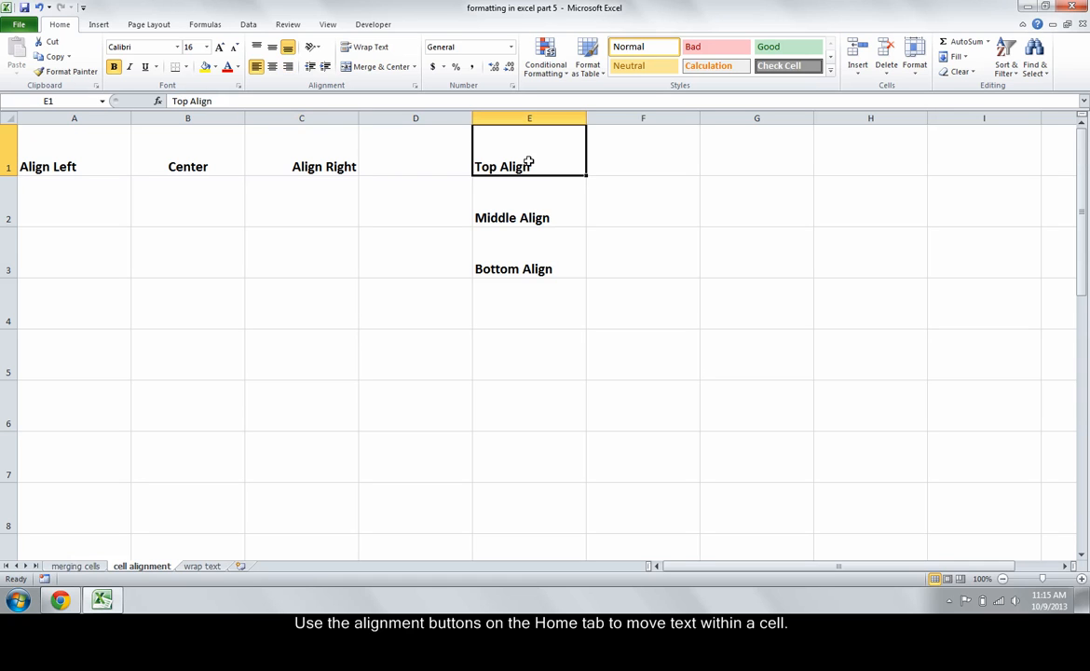
left_click(529, 201)
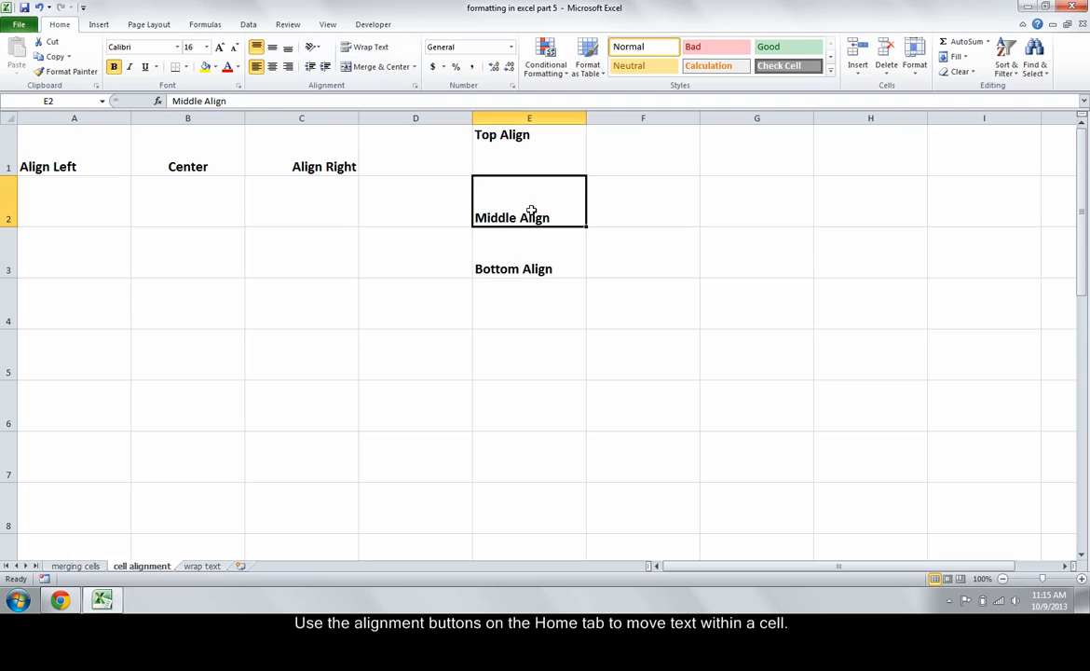
left_click(529, 252)
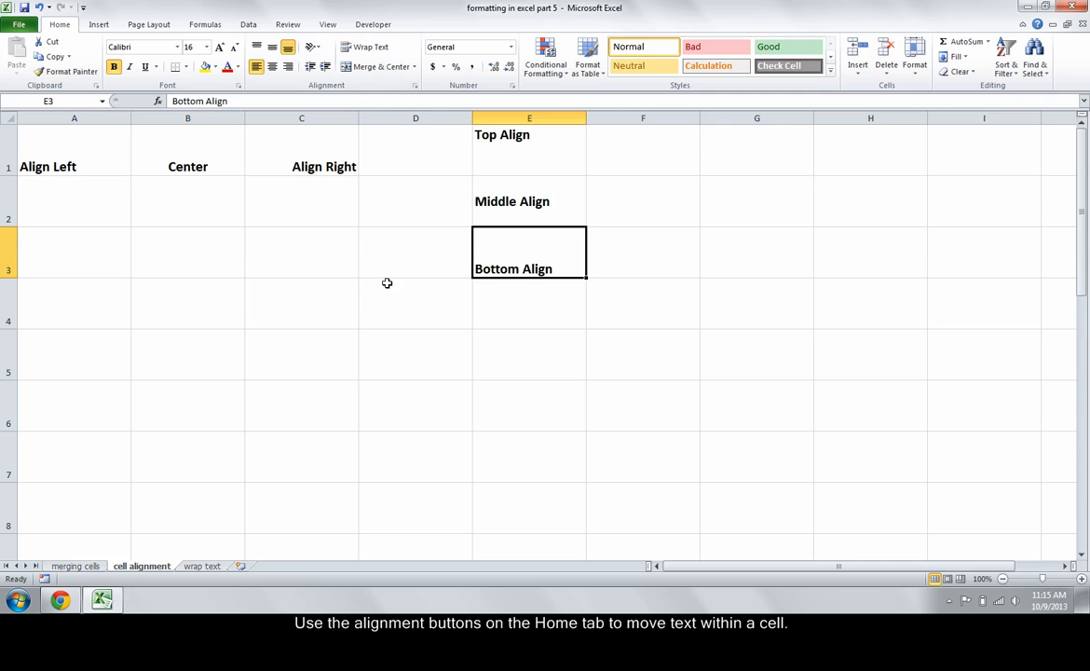
- Wrap text across the whole reading list so author names and titles fit their columns
left_click(201, 566)
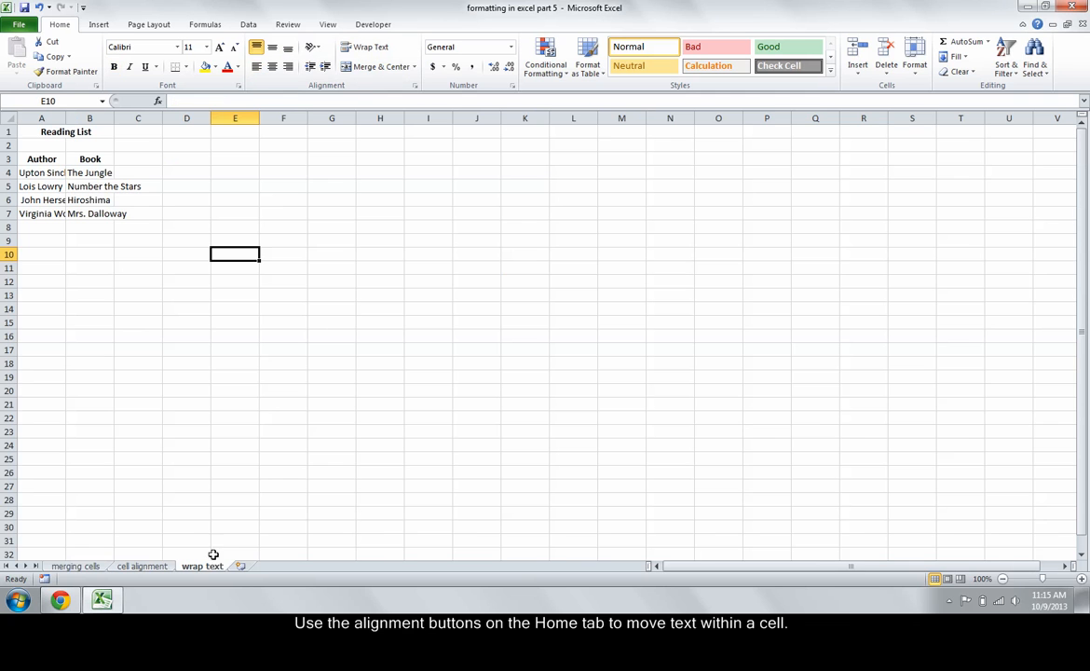
mouse_move(406, 188)
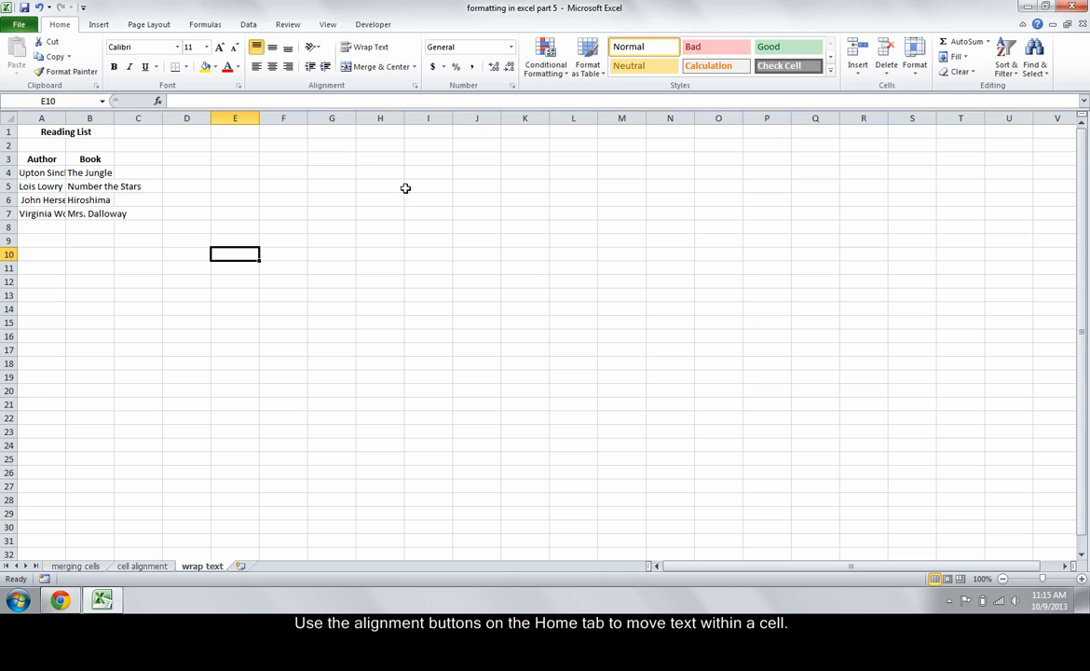
mouse_move(399, 177)
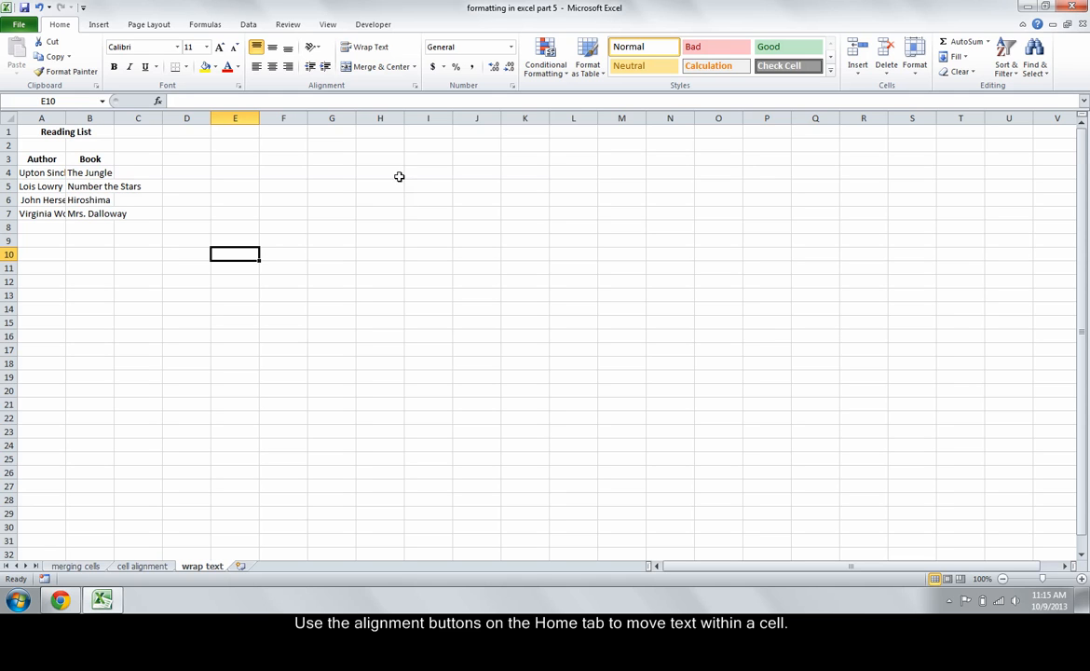
mouse_move(302, 138)
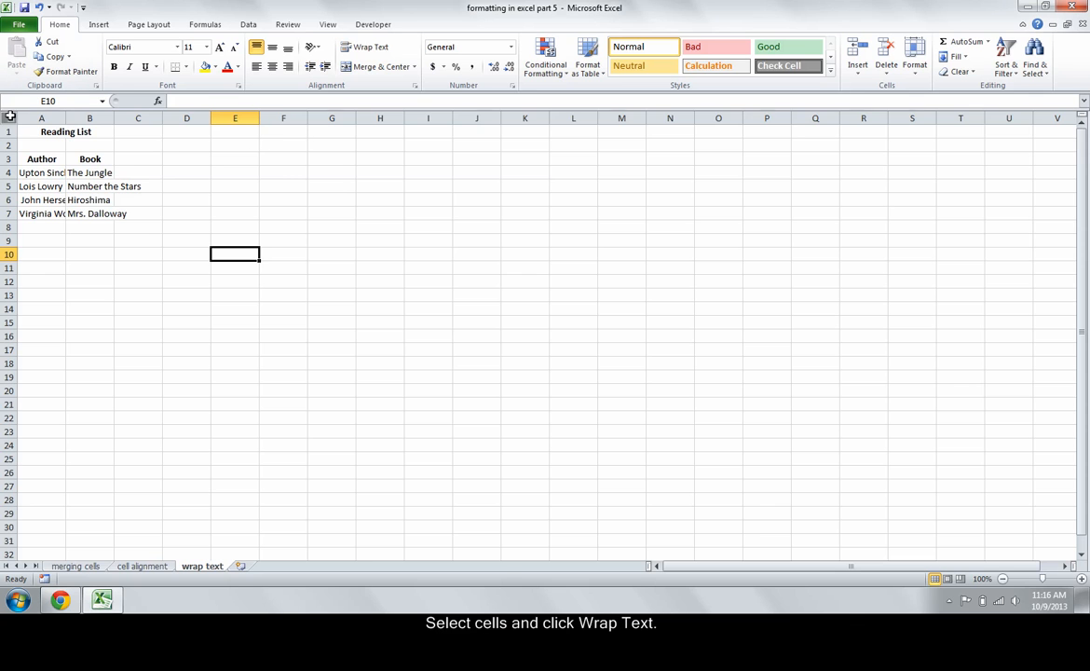
left_click(369, 46)
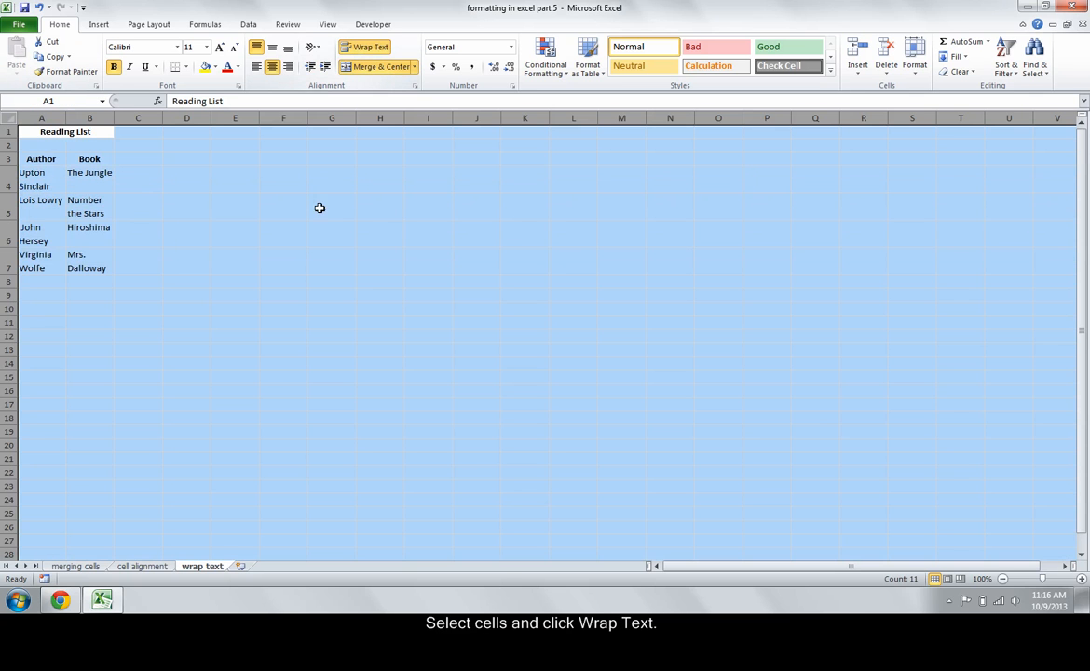
left_click(283, 309)
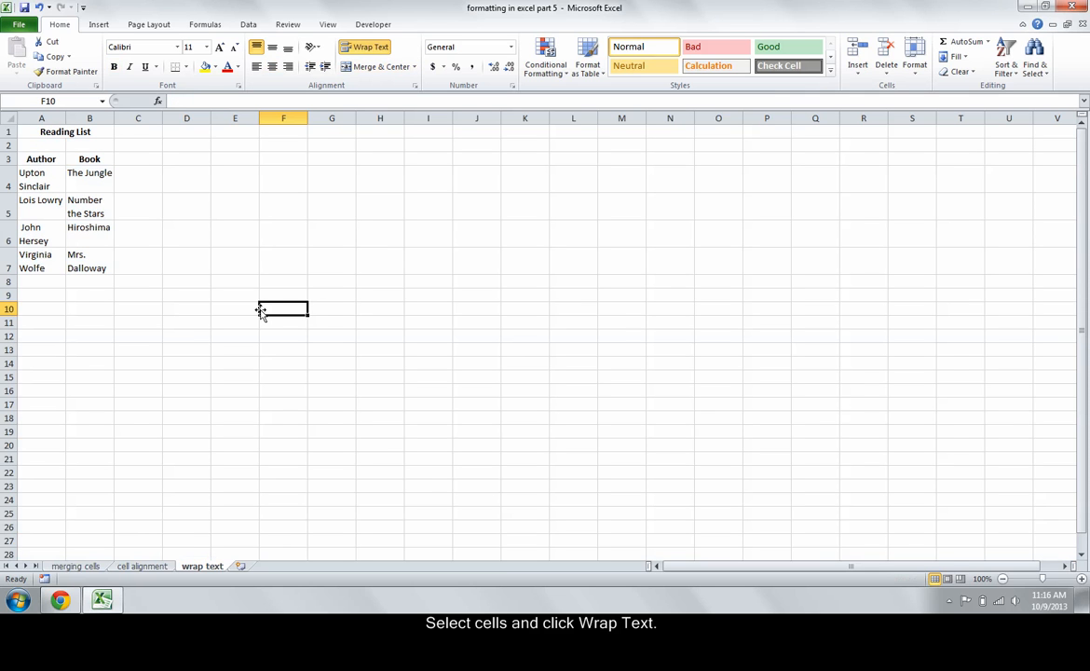